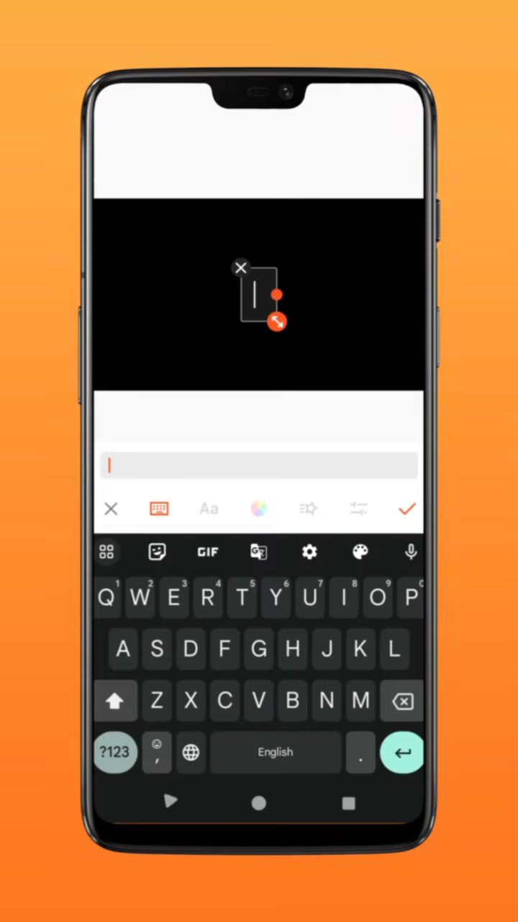
# Type BROOKLYN as a text title and confirm it on the black clip.
pyautogui.write('BROOKLYN')
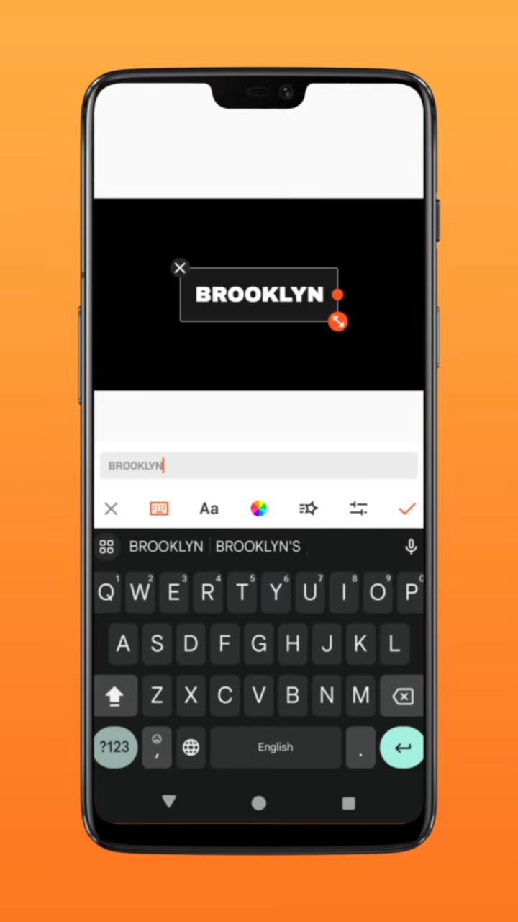
pyautogui.click(408, 508)
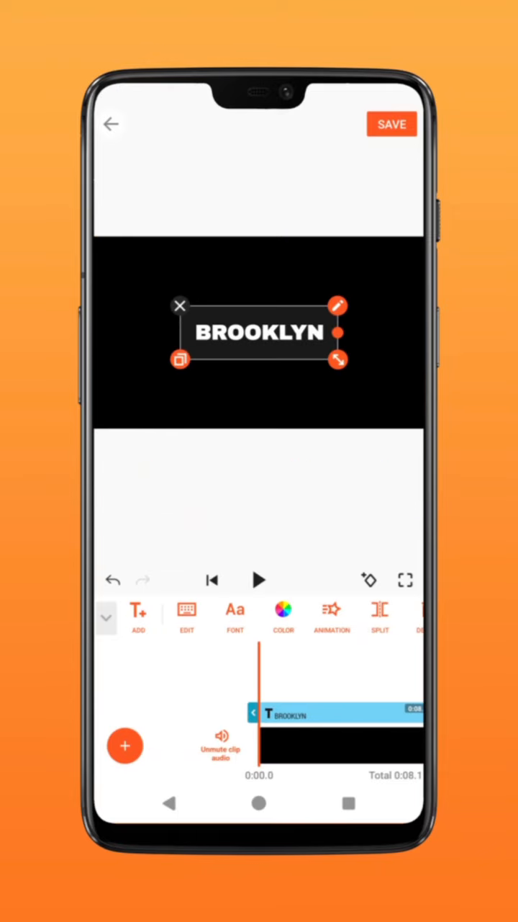
# Keyframe a BROOKLYN zoom-in, export it, and start a new project with the bridge clip.
pyautogui.click(370, 582)
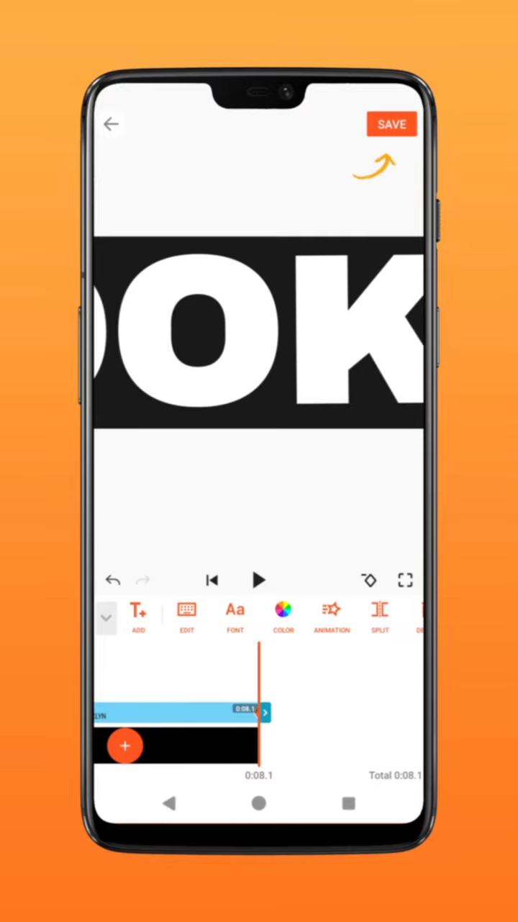
pyautogui.click(391, 124)
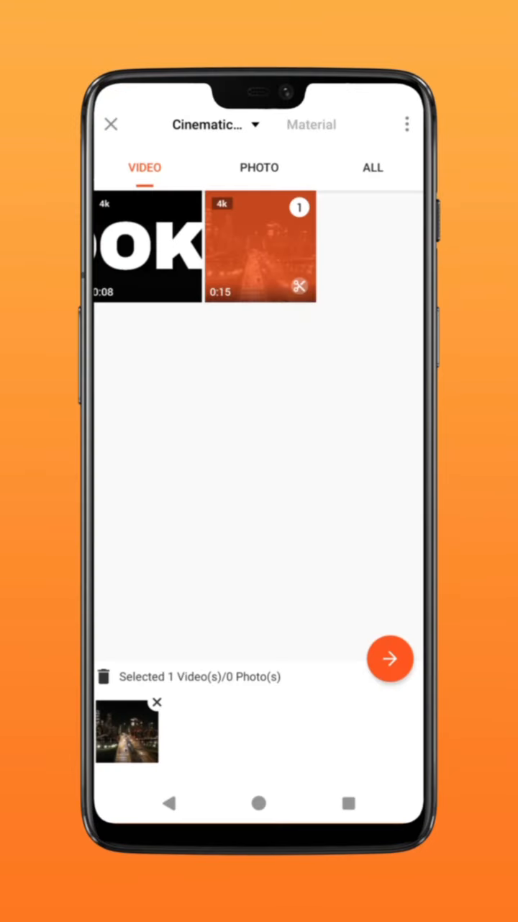
pyautogui.click(391, 658)
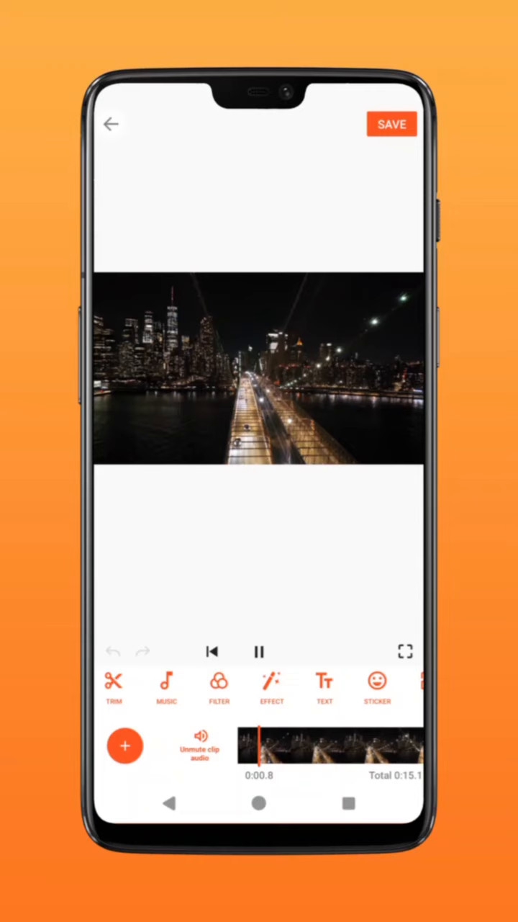
# Add the exported BROOKLYN video as a PIP overlay on the bridge footage.
pyautogui.click(259, 651)
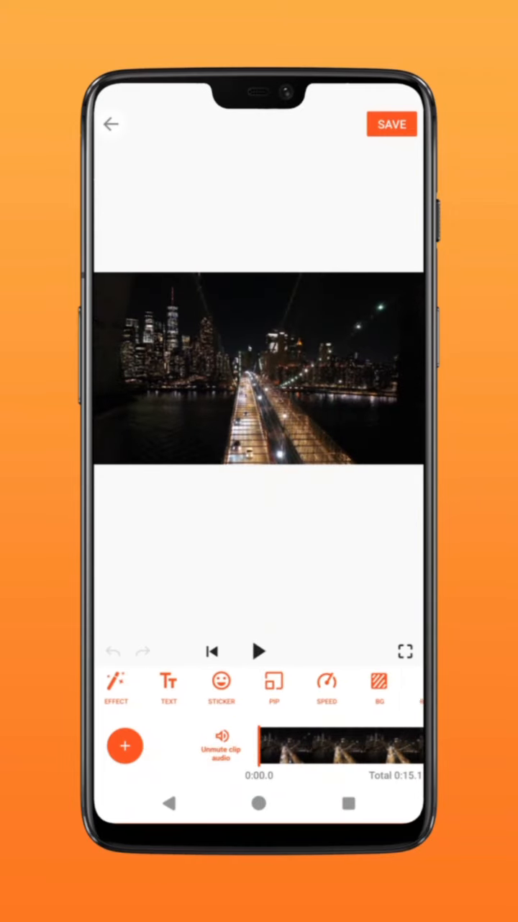
pyautogui.click(124, 746)
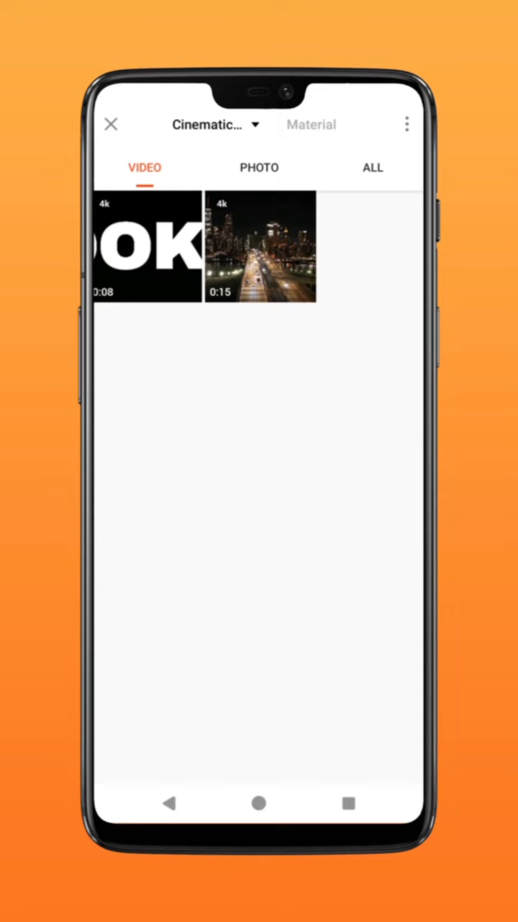
pyautogui.click(261, 247)
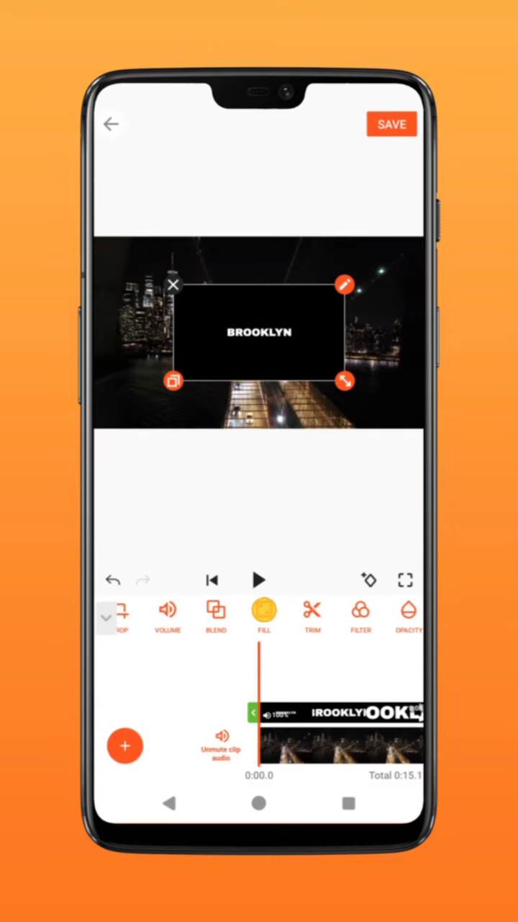
# Fit the BROOKLYN overlay to the frame and set its blend mode to Darken.
pyautogui.click(215, 611)
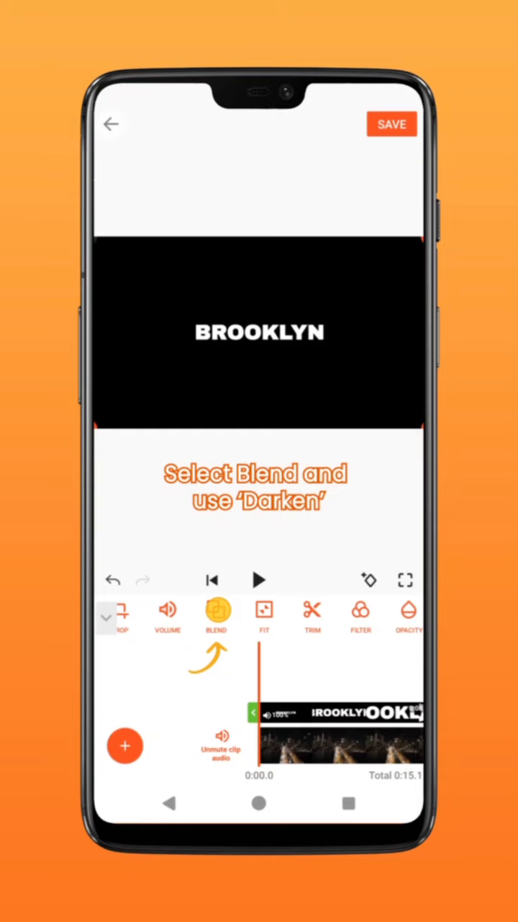
pyautogui.click(215, 613)
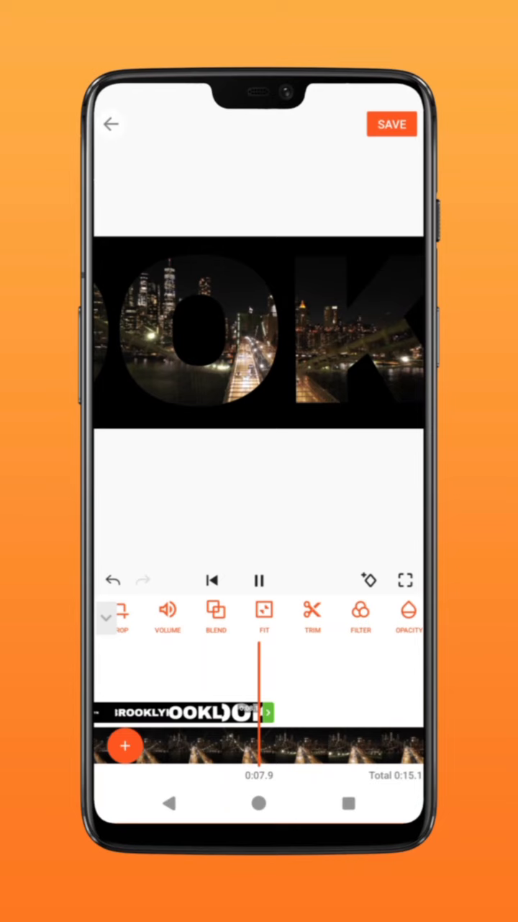
pyautogui.click(260, 580)
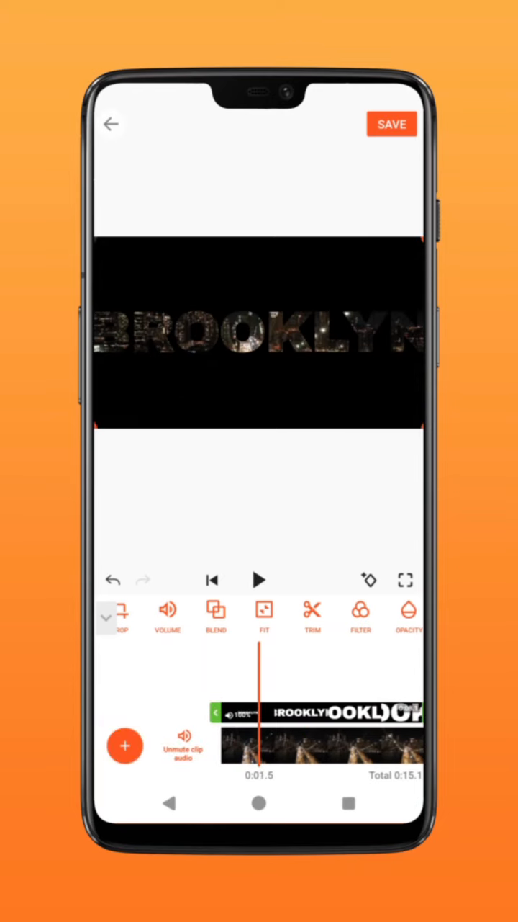
pyautogui.click(369, 579)
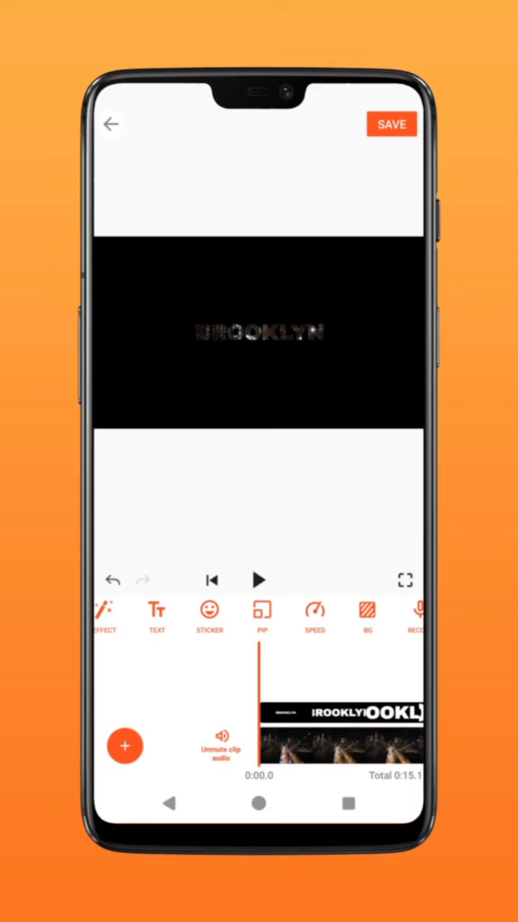
# Duplicate the overlay, keyframe the copy's opacity to 0 at 0:01.5, and preview.
pyautogui.click(125, 745)
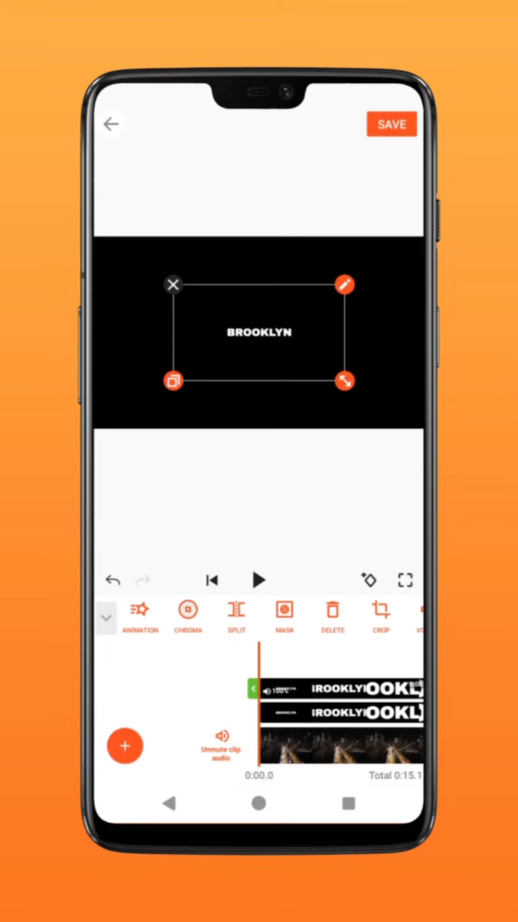
pyautogui.click(172, 285)
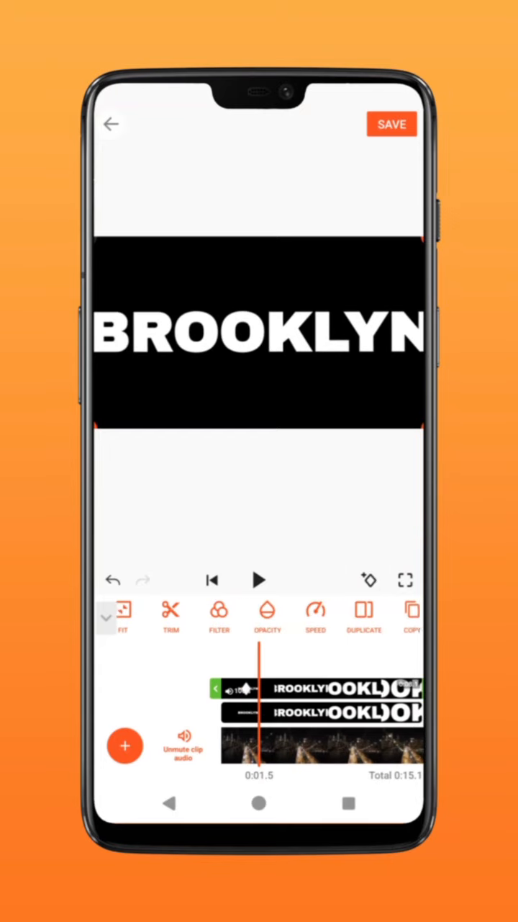
pyautogui.click(266, 609)
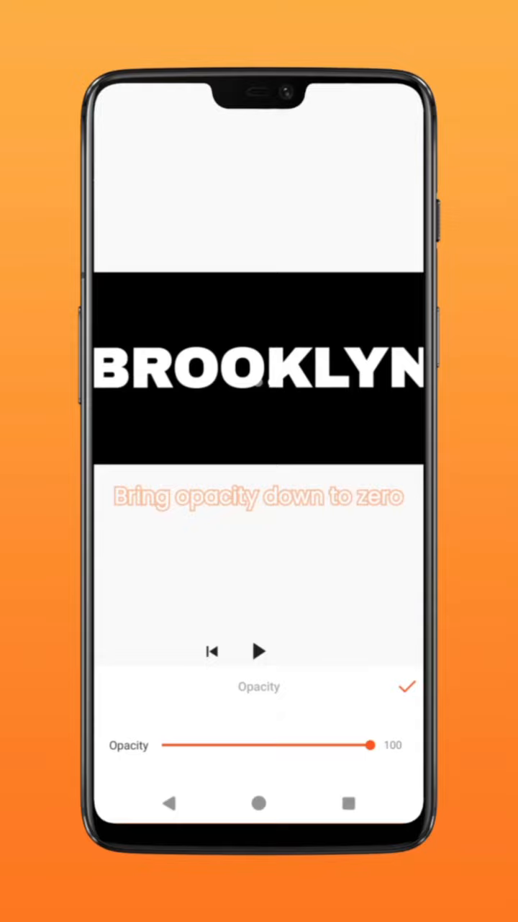
pyautogui.moveTo(373, 745); pyautogui.dragTo(162, 745)
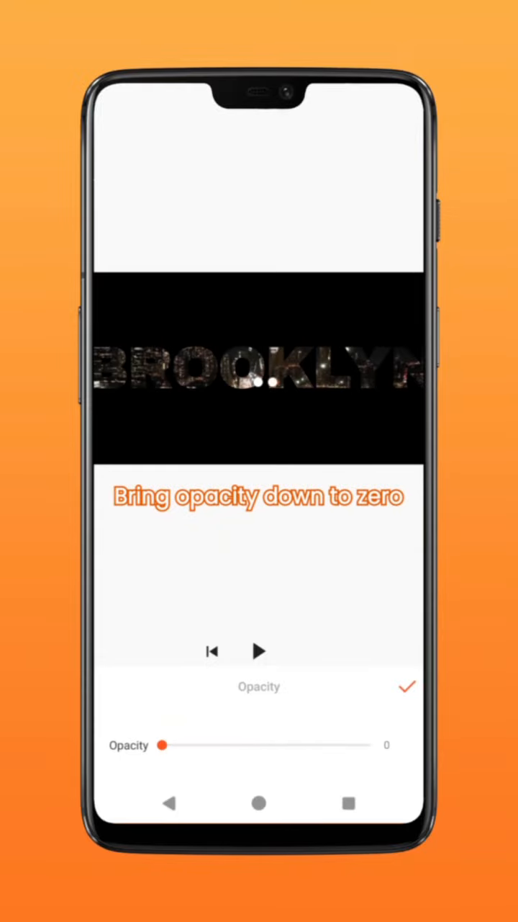
pyautogui.click(409, 686)
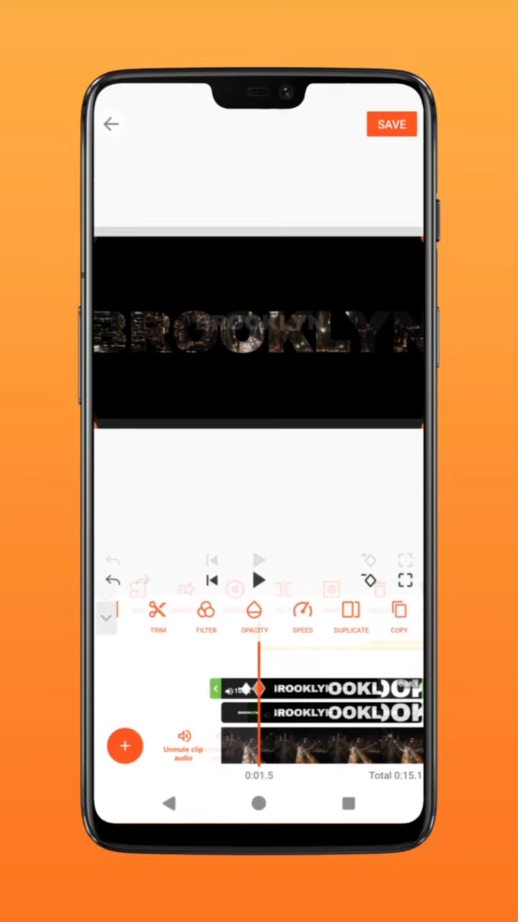
pyautogui.click(258, 581)
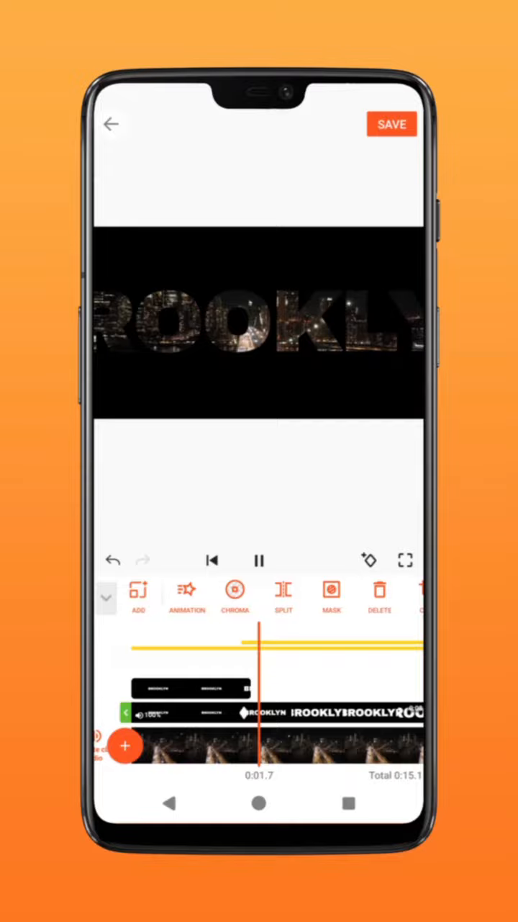